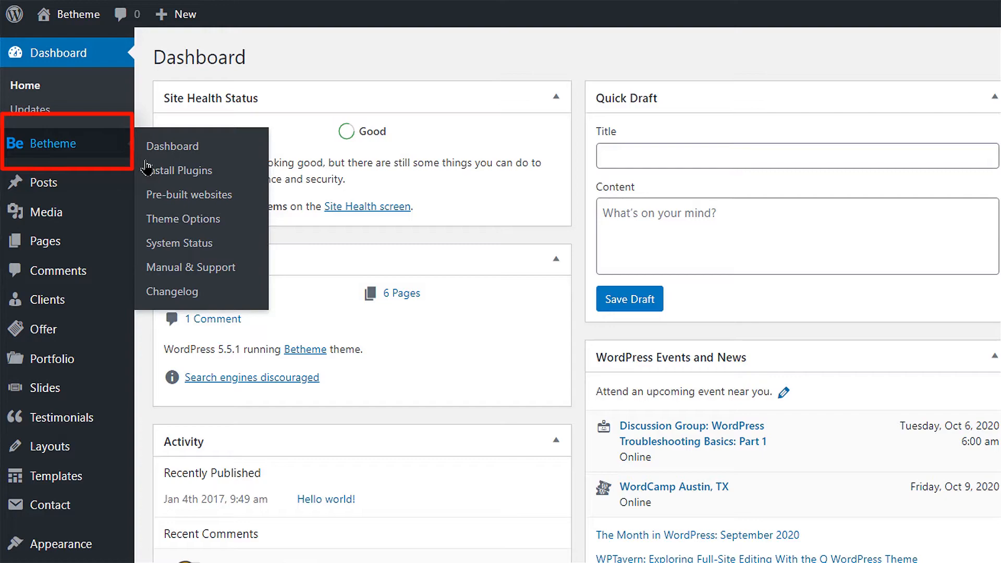
pyautogui.moveTo(184, 219)
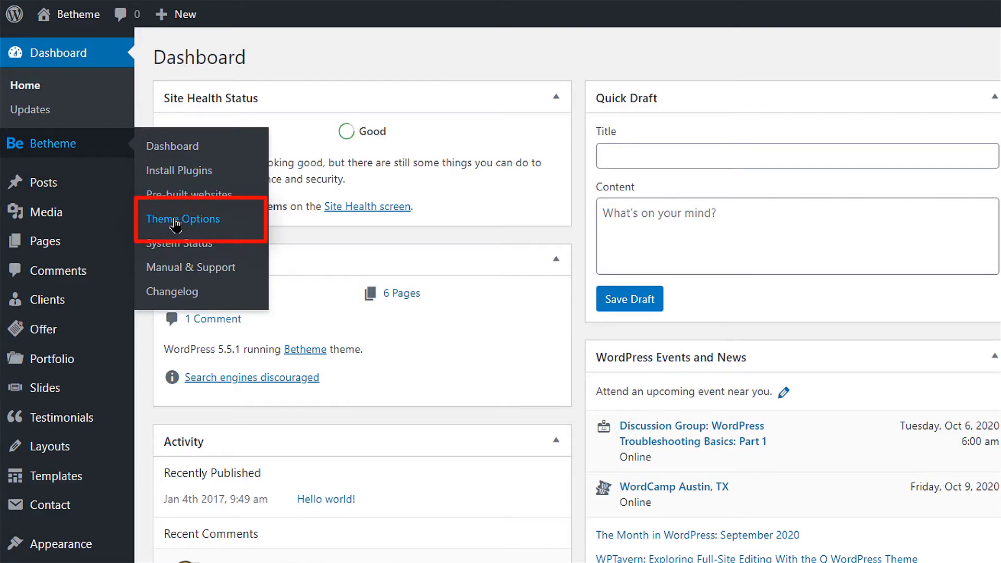
# - Open Betheme's Theme Options from the admin sidebar
pyautogui.click(182, 218)
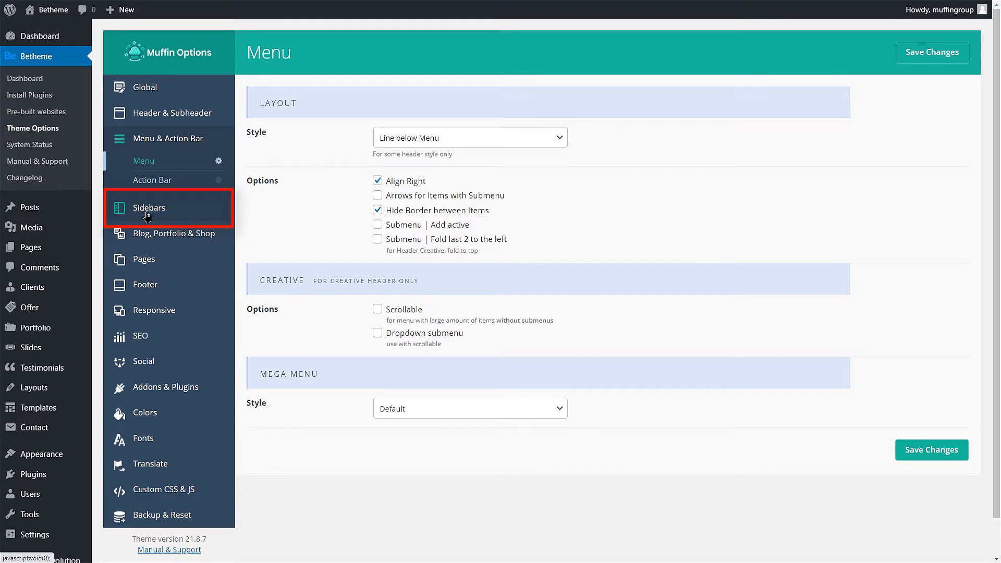
# - Add a custom sidebar named 'custom-sidebar' under Sidebars > General and save changes
pyautogui.click(150, 207)
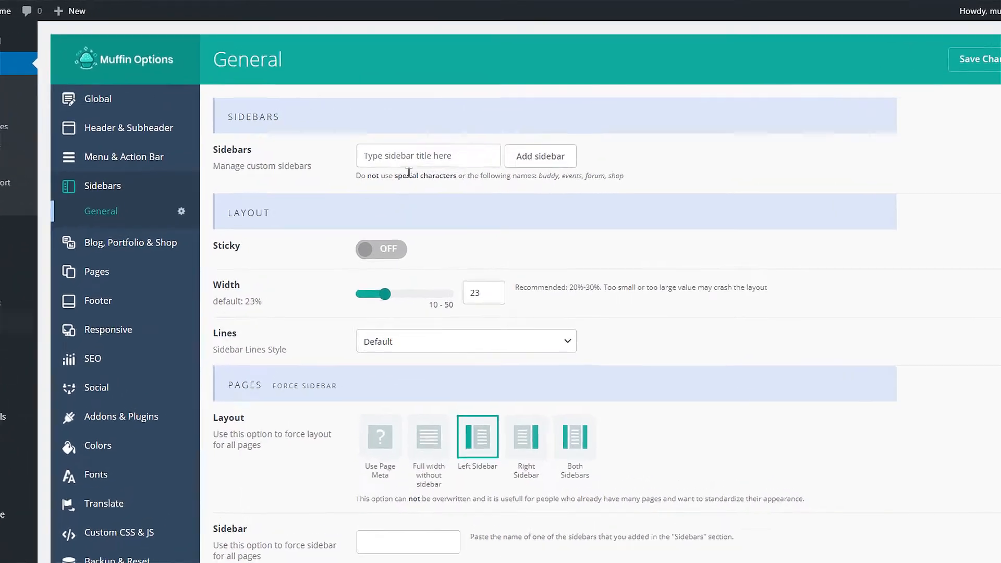
pyautogui.write('custom-sidebar')
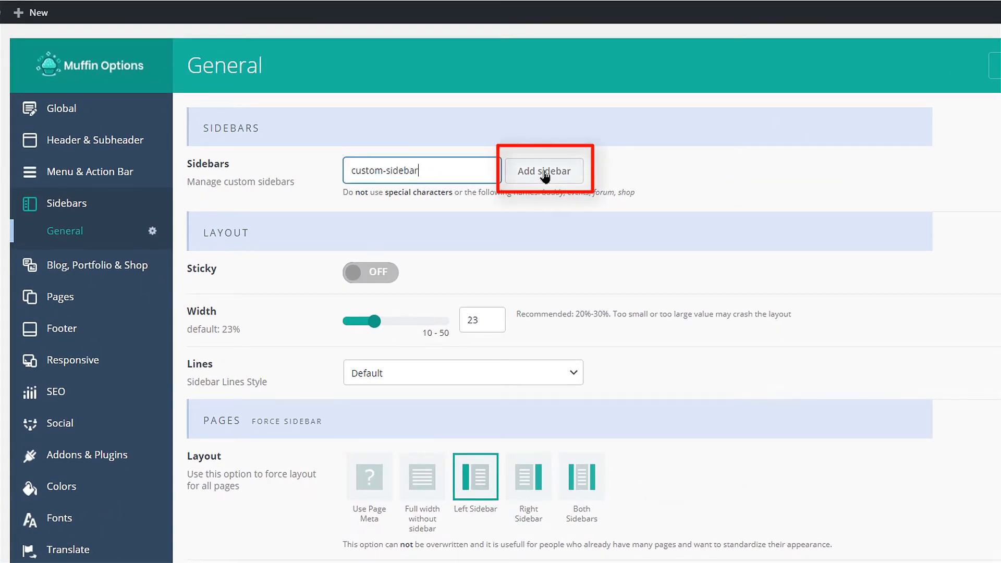
pyautogui.click(543, 170)
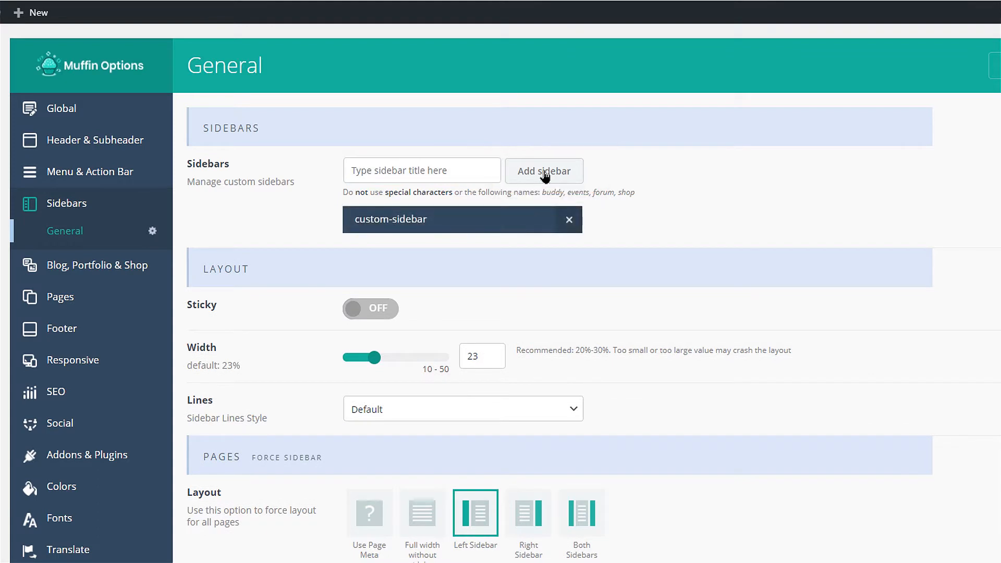
pyautogui.moveTo(605, 171)
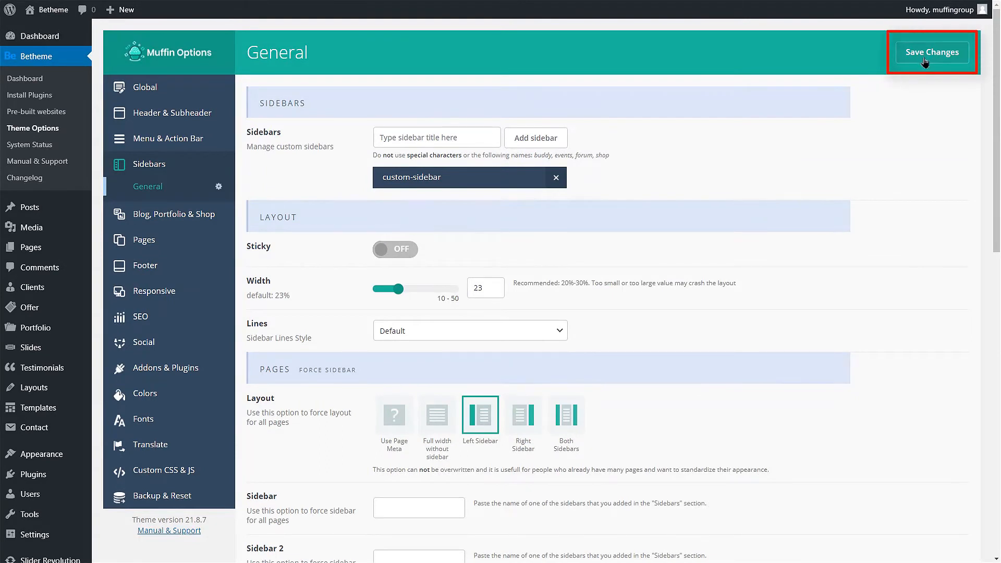
pyautogui.click(932, 52)
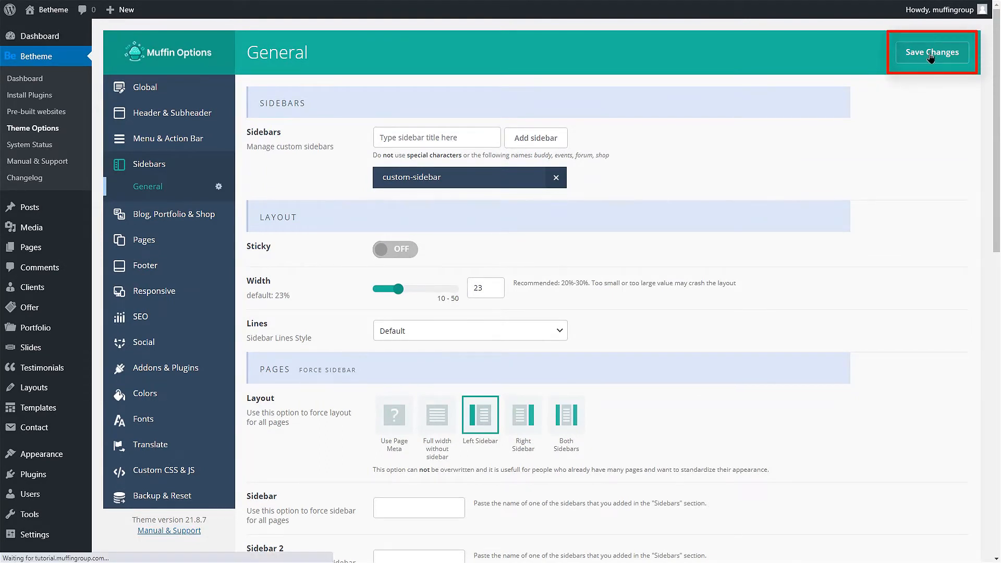
pyautogui.moveTo(650, 135)
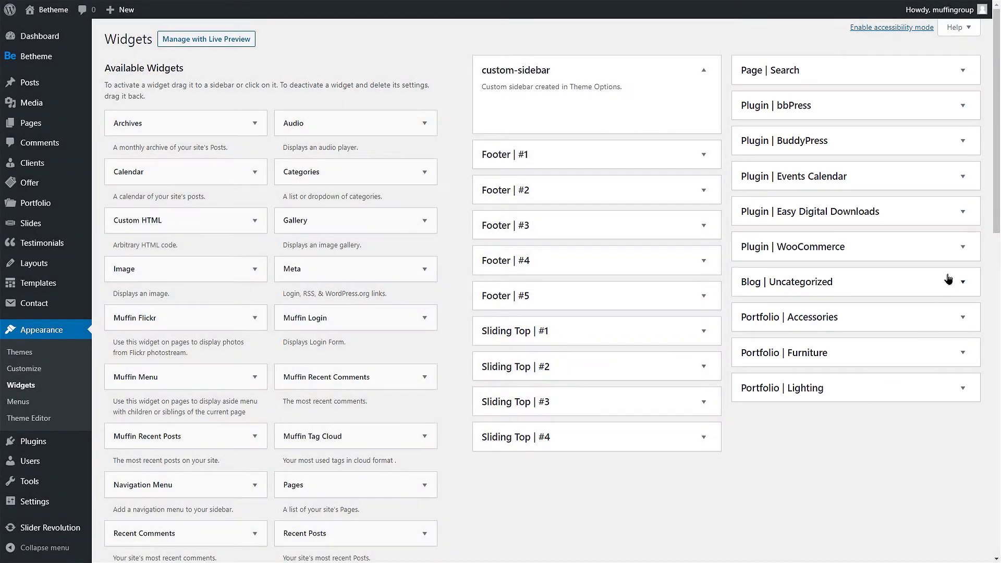
# - Expand and collapse the Plugin | WooCommerce widget area on the Widgets screen
pyautogui.click(962, 248)
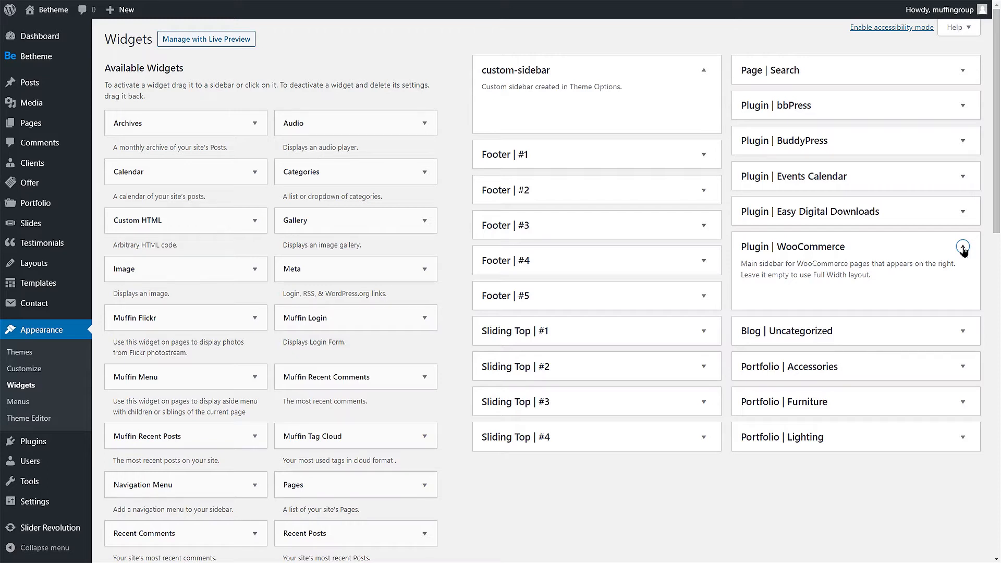
pyautogui.click(964, 247)
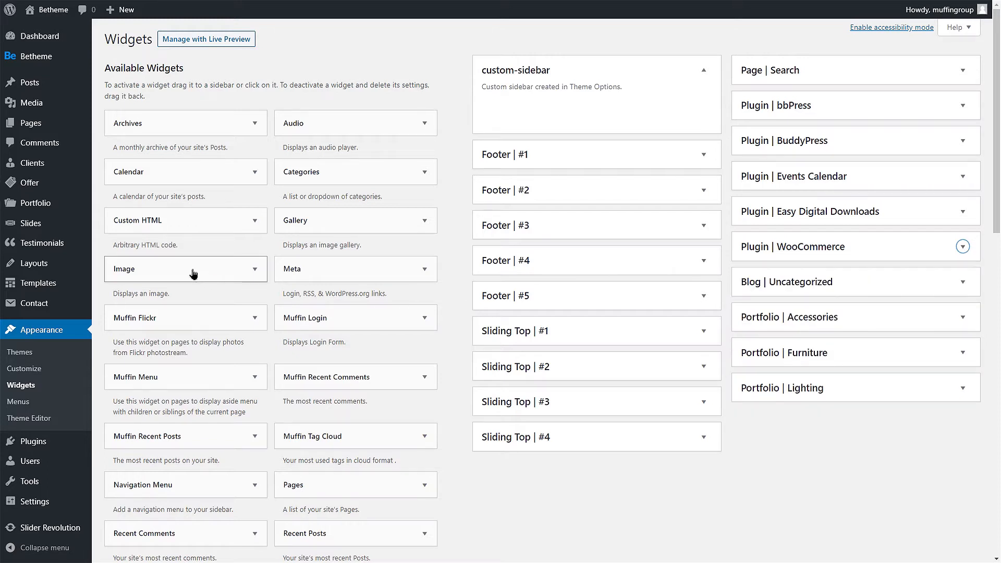
# - Add an Image widget titled 'My sidebar Image' with the grey chair picture to custom-sidebar and save it
pyautogui.moveTo(186, 269); pyautogui.dragTo(540, 110)
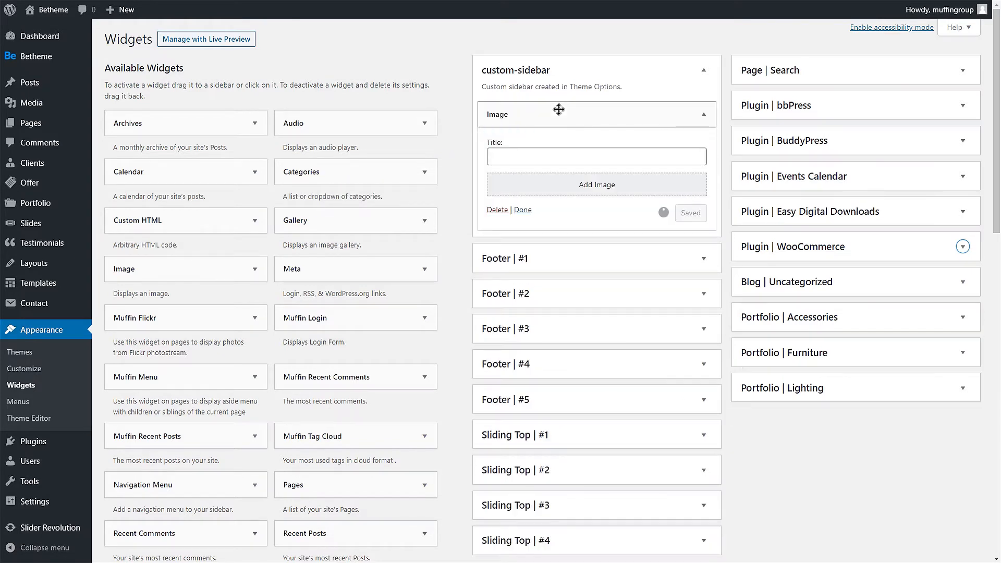
pyautogui.click(596, 156)
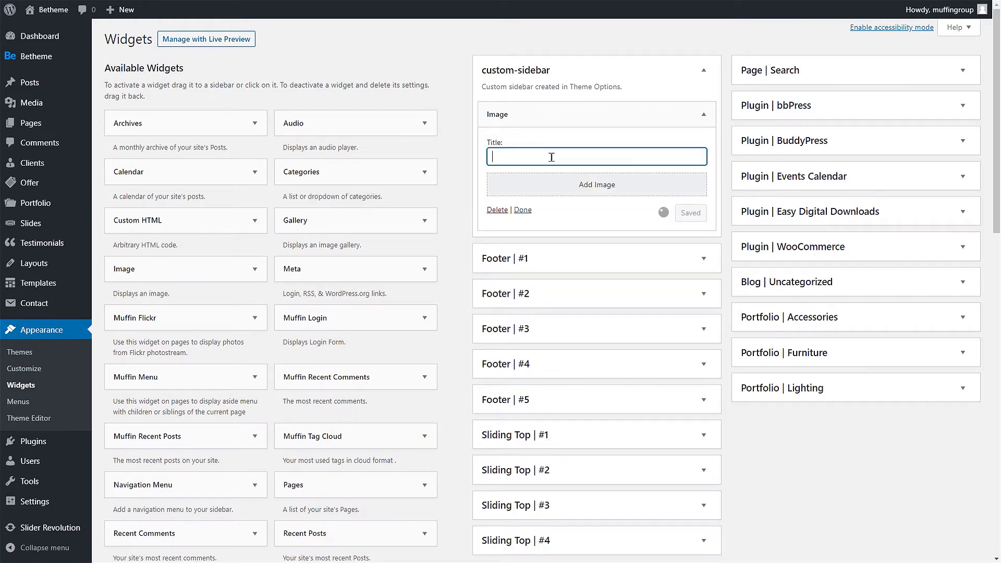
pyautogui.write('My sidebar Image')
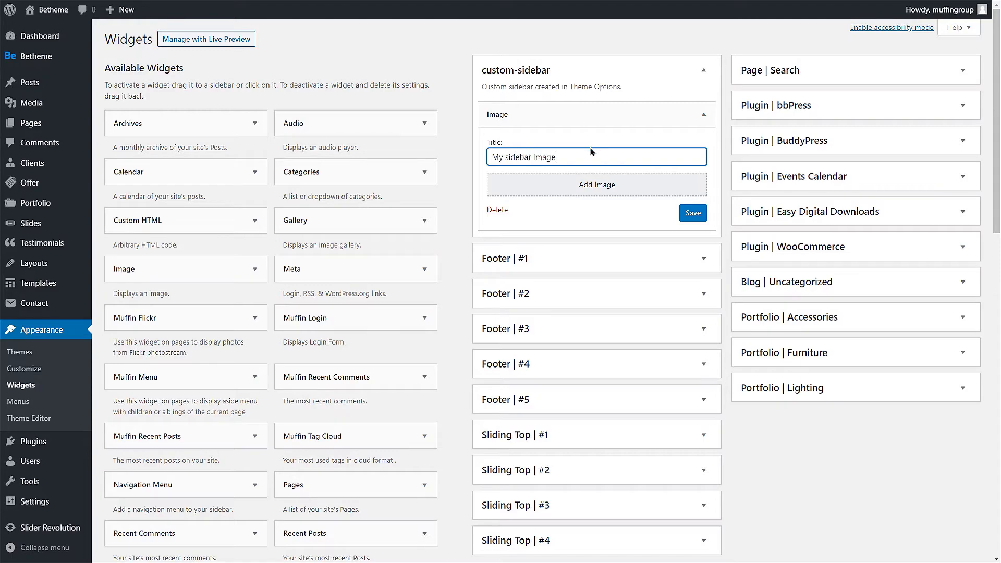
pyautogui.click(595, 185)
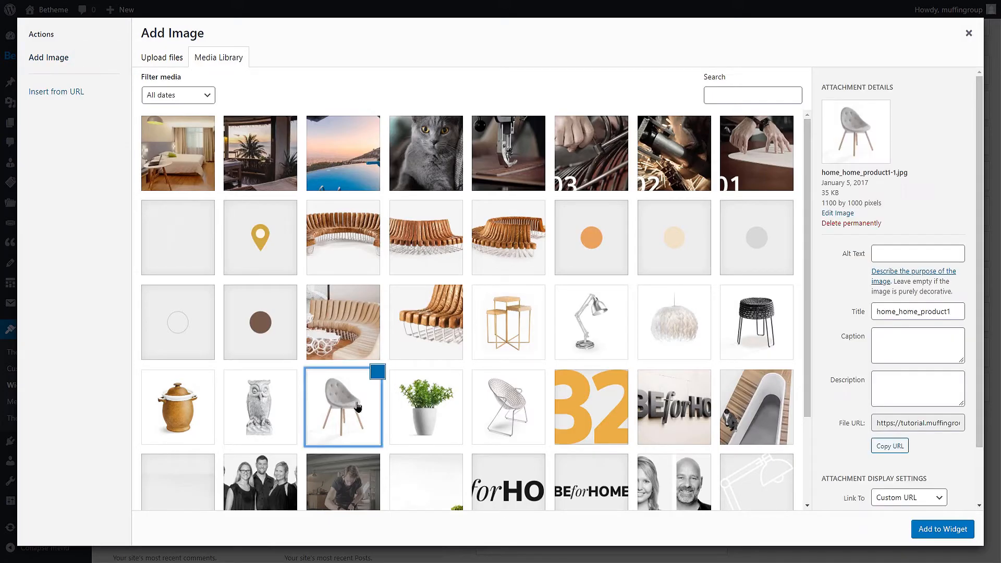
pyautogui.click(942, 528)
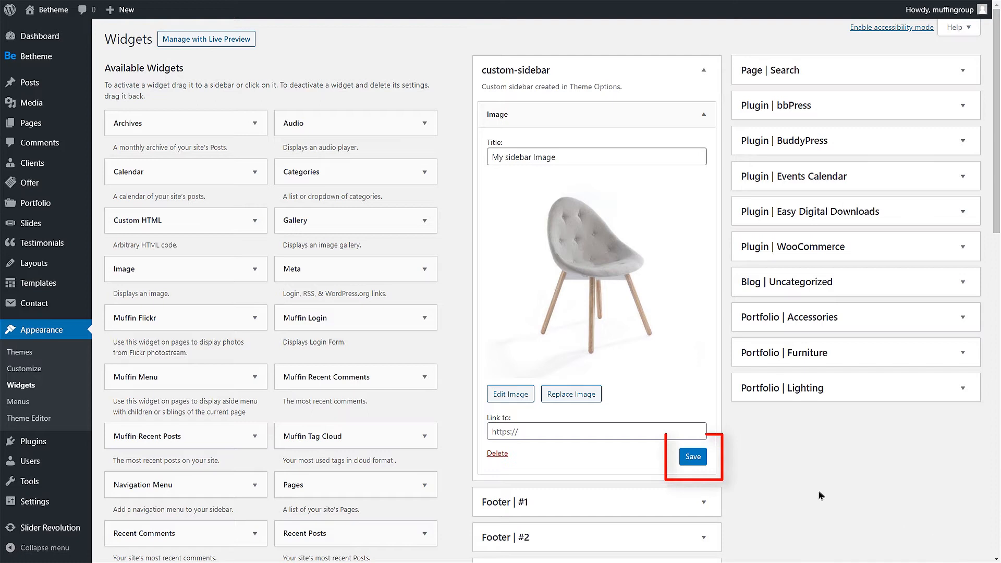
pyautogui.click(693, 457)
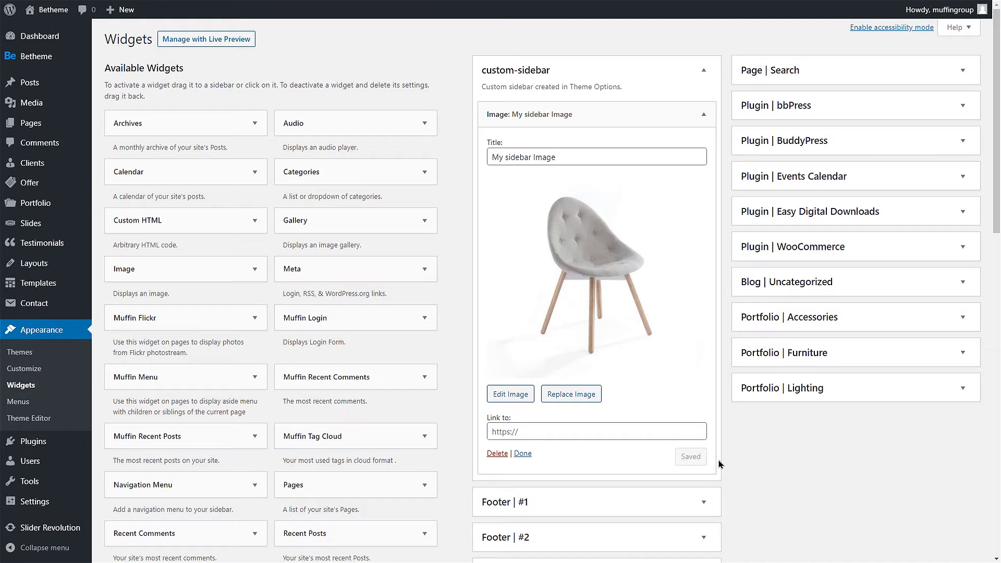
pyautogui.moveTo(713, 463)
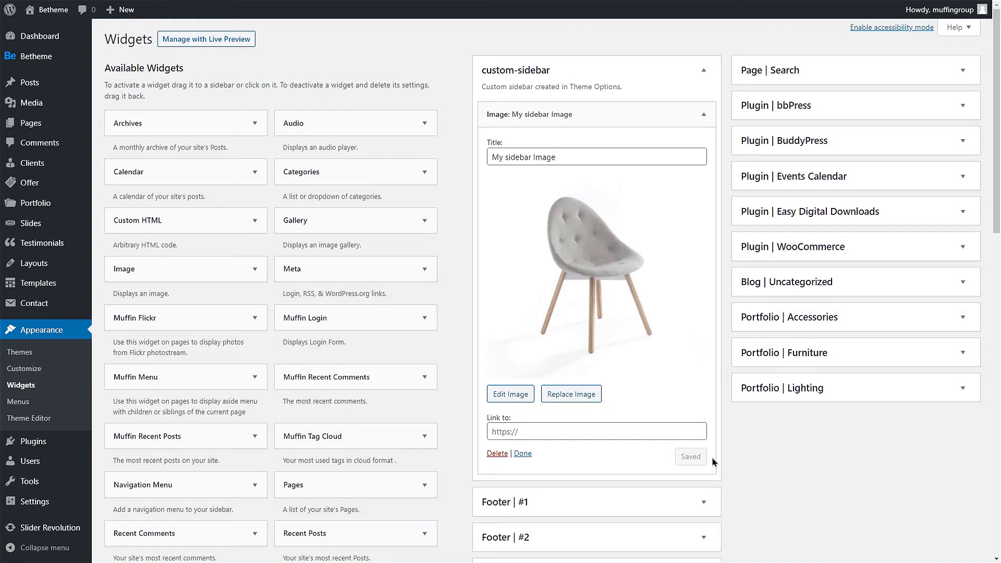
pyautogui.moveTo(31, 123)
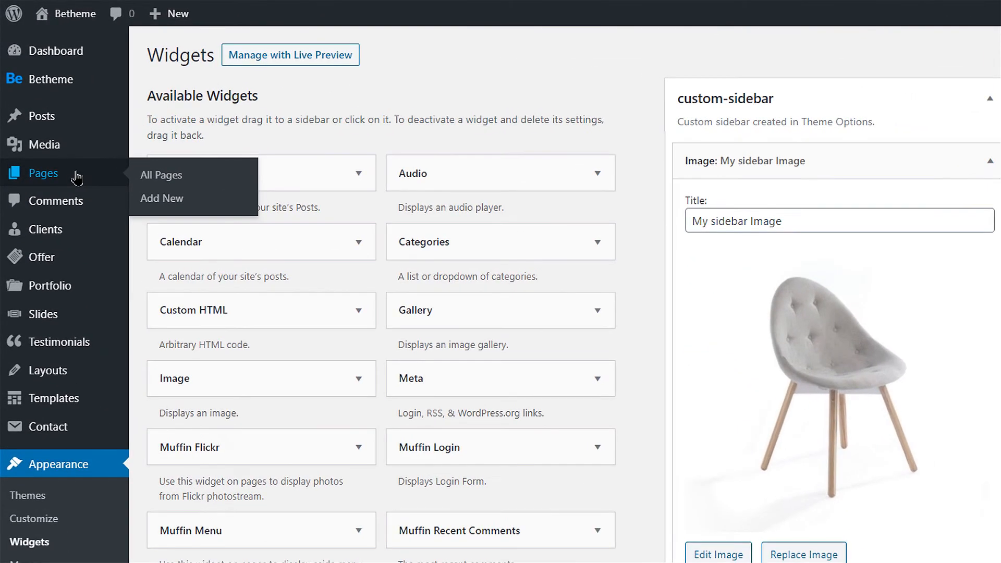
# - Open the About us page for editing from All Pages
pyautogui.click(160, 175)
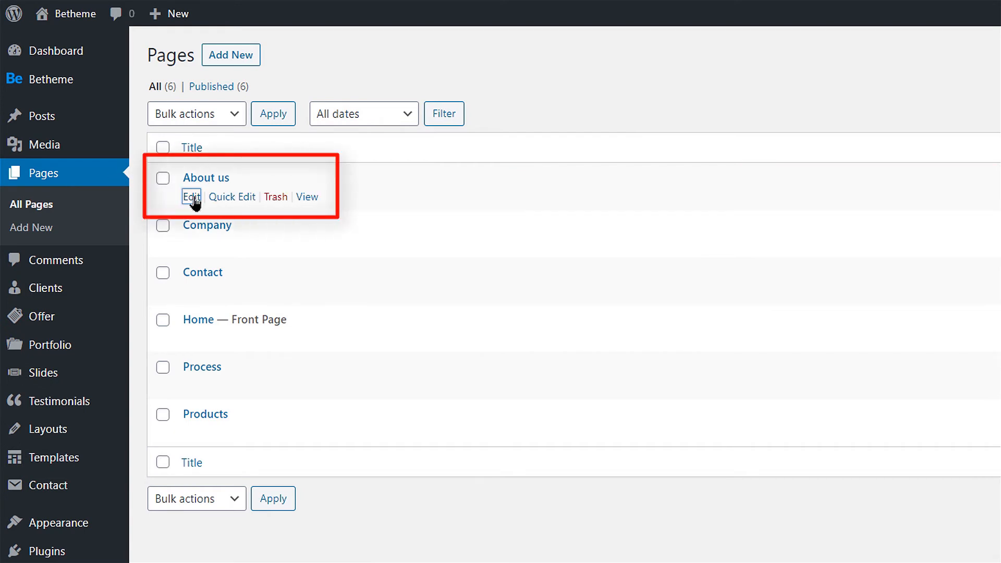
pyautogui.click(189, 197)
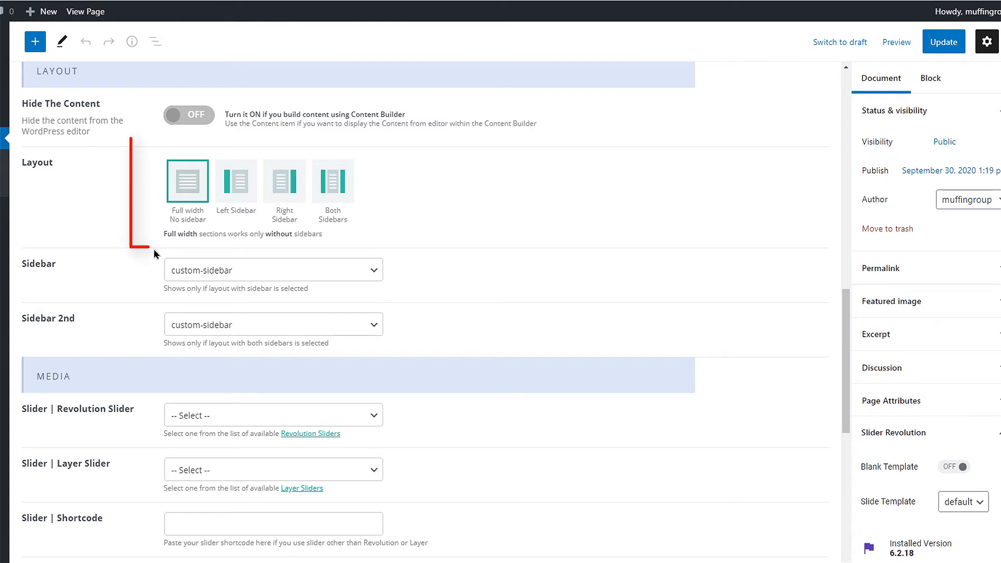
# - Set About us to Left Sidebar layout using custom-sidebar, update and view the page
pyautogui.click(236, 182)
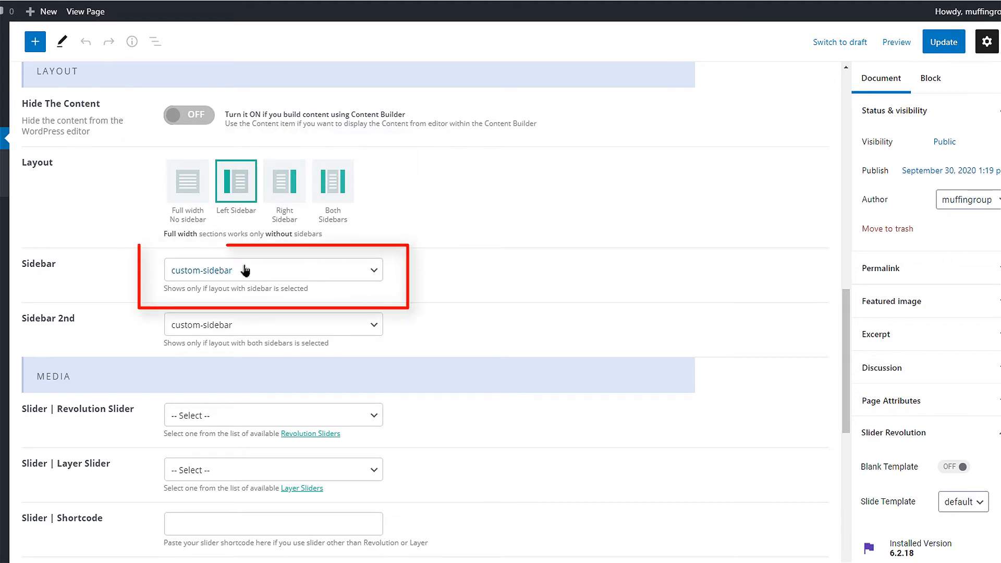
pyautogui.click(272, 269)
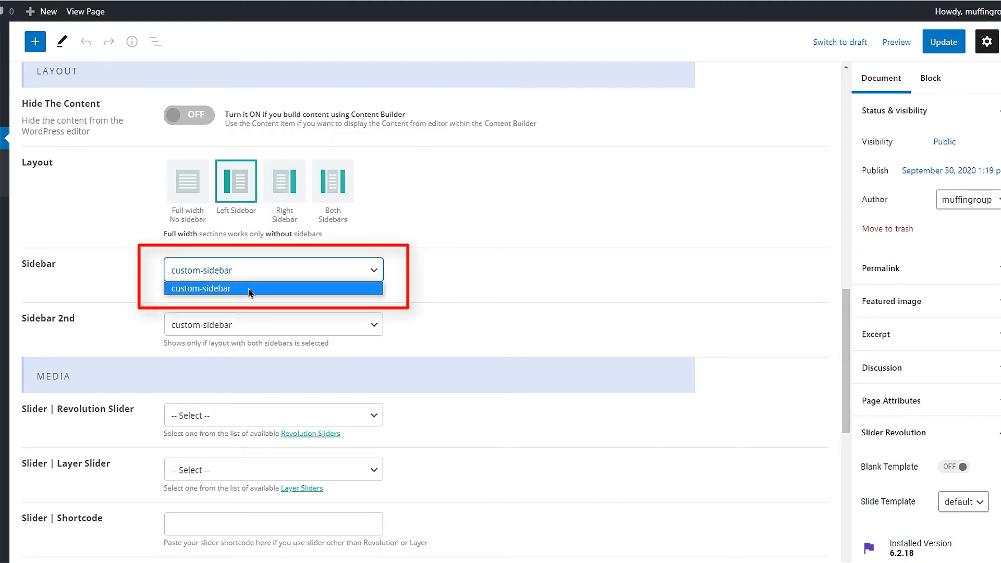
pyautogui.click(203, 287)
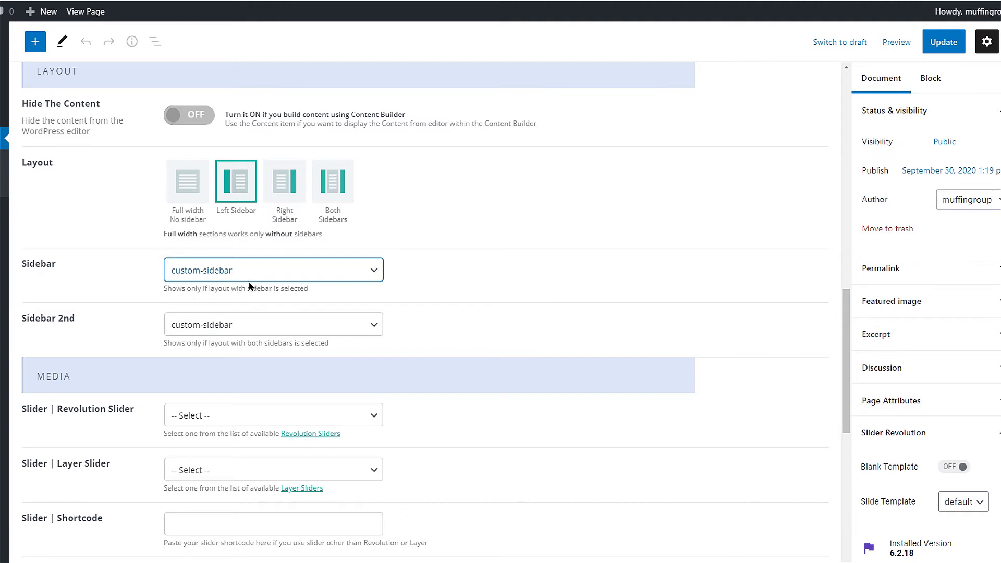
pyautogui.click(943, 42)
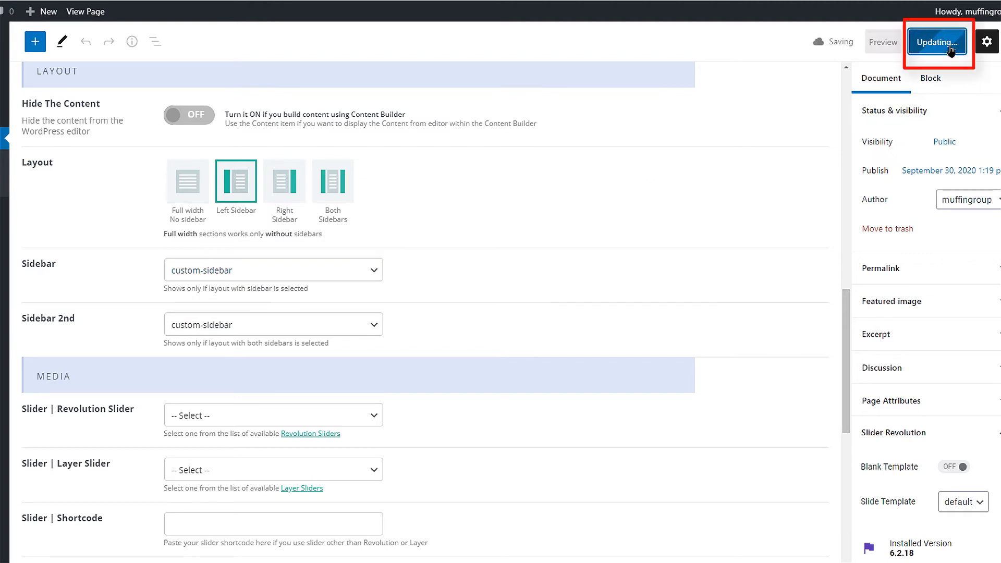
pyautogui.click(937, 42)
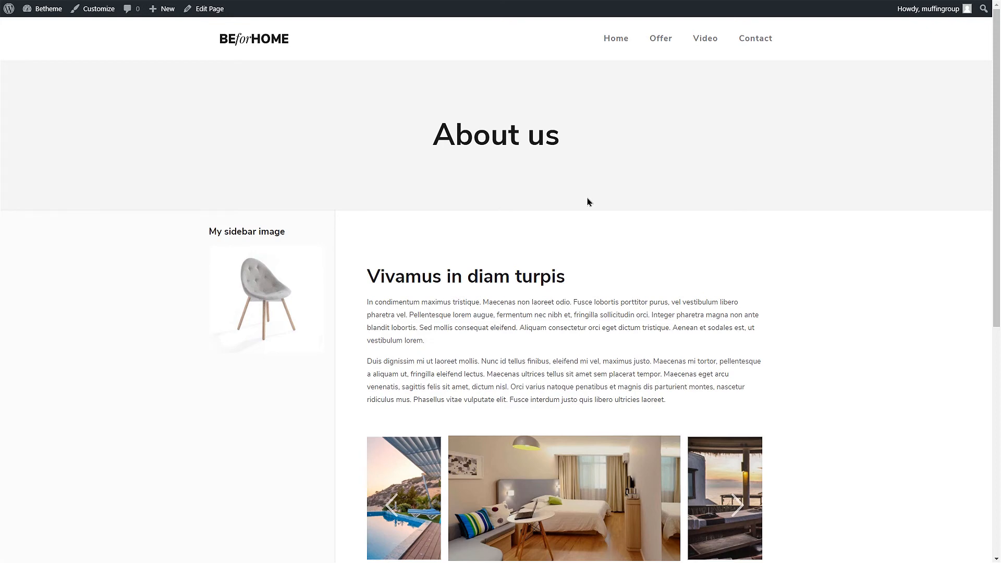
# - Return from the live About us page to its editor
pyautogui.click(208, 8)
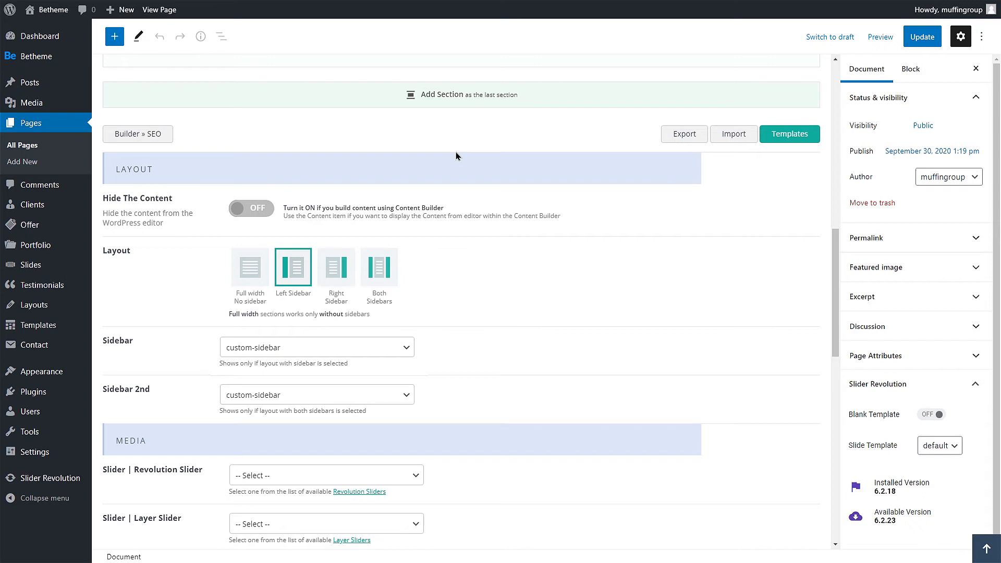
pyautogui.moveTo(447, 152)
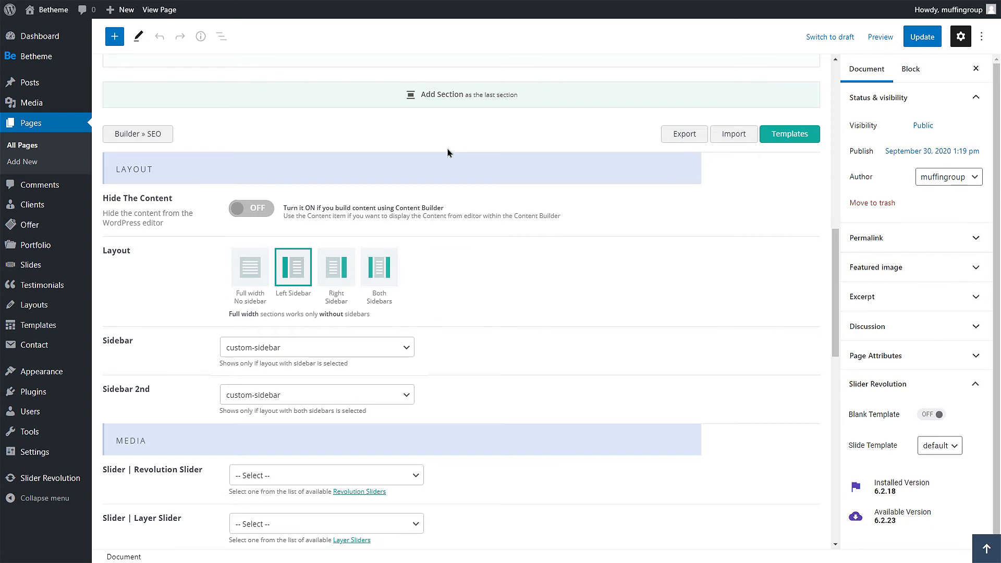
pyautogui.moveTo(449, 152)
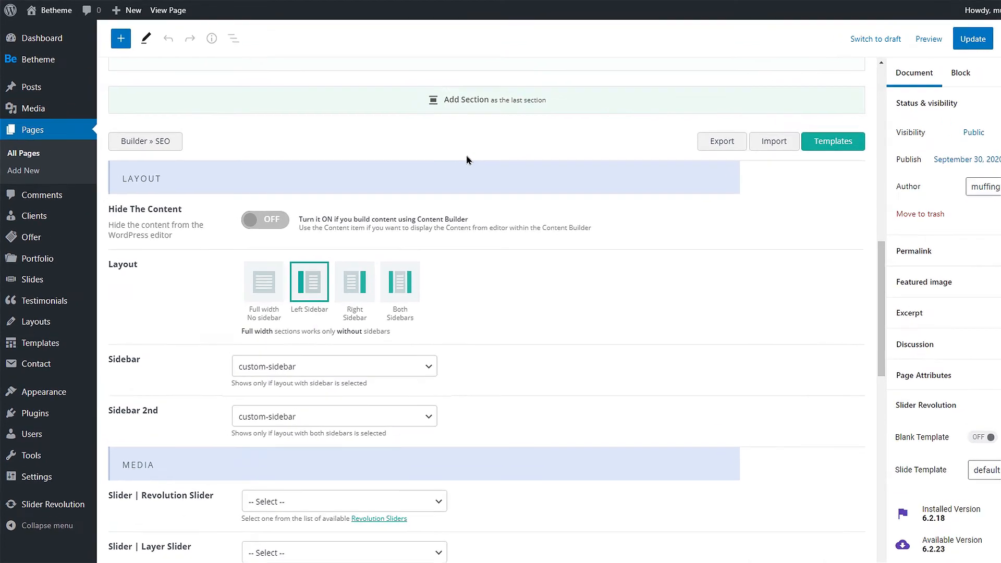
# - Enter 'custom-sidebar' as the forced sidebar for Pages in Theme Options and scroll toward Save Changes
pyautogui.click(38, 59)
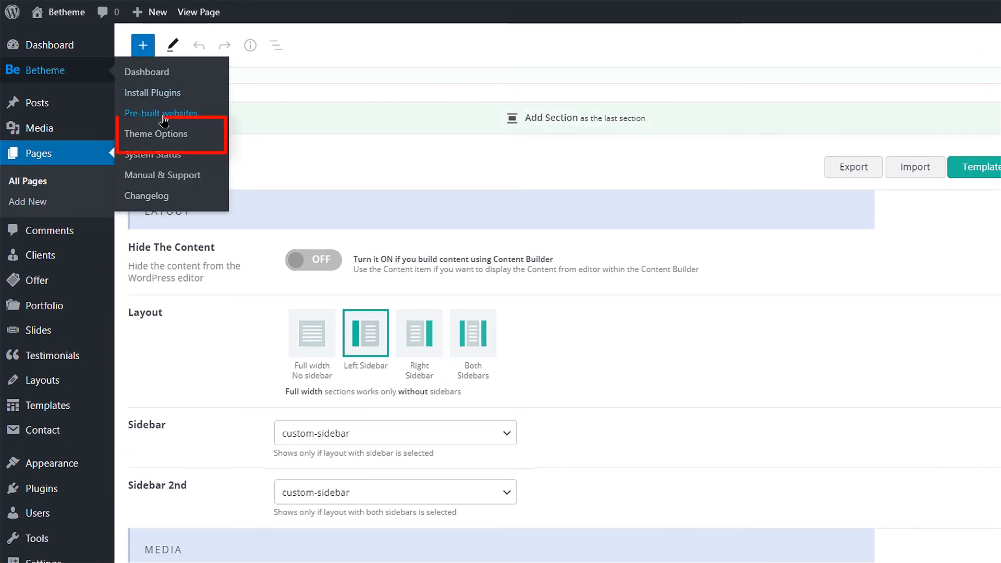
pyautogui.click(155, 134)
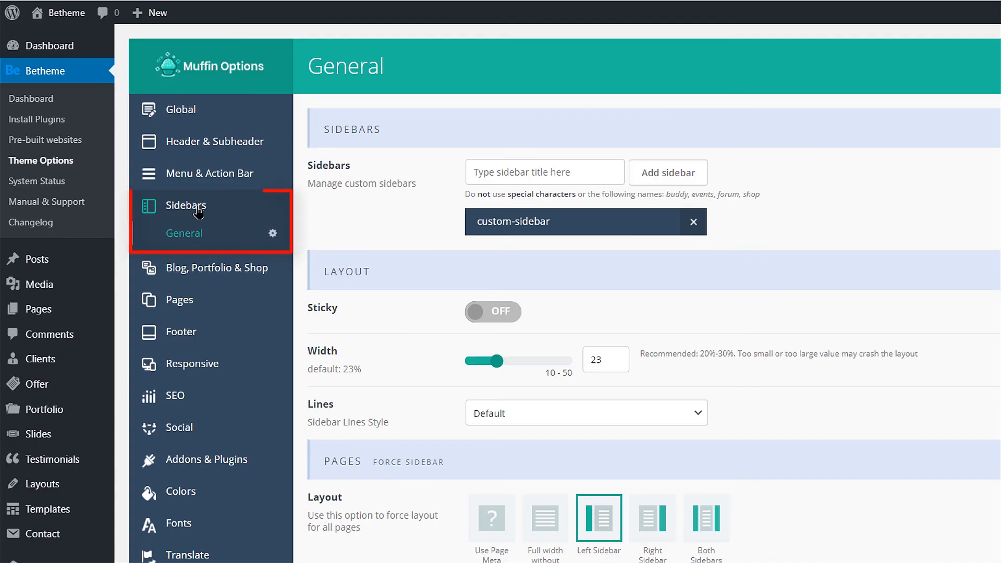
pyautogui.scroll(-3)
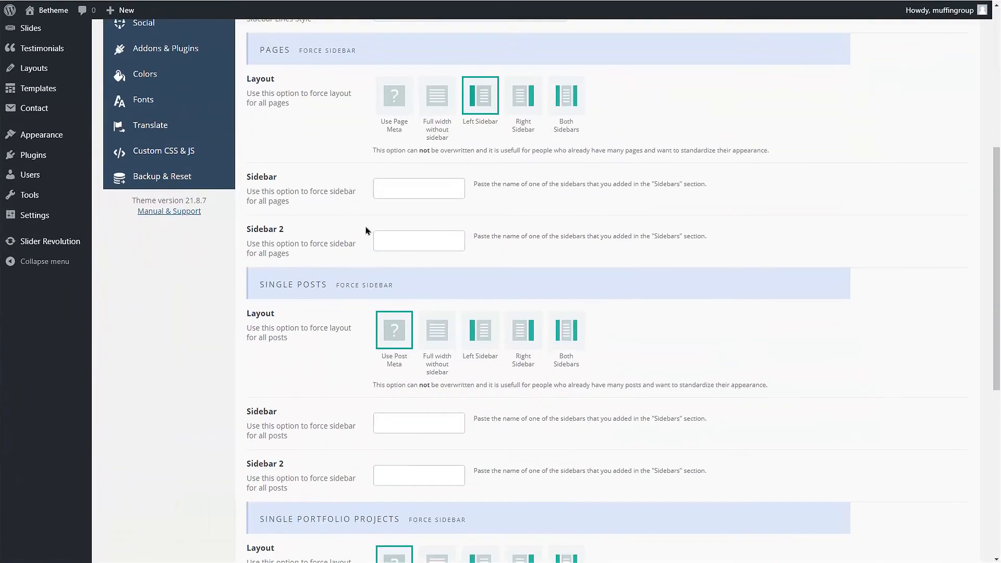
pyautogui.write('custom-sidebar')
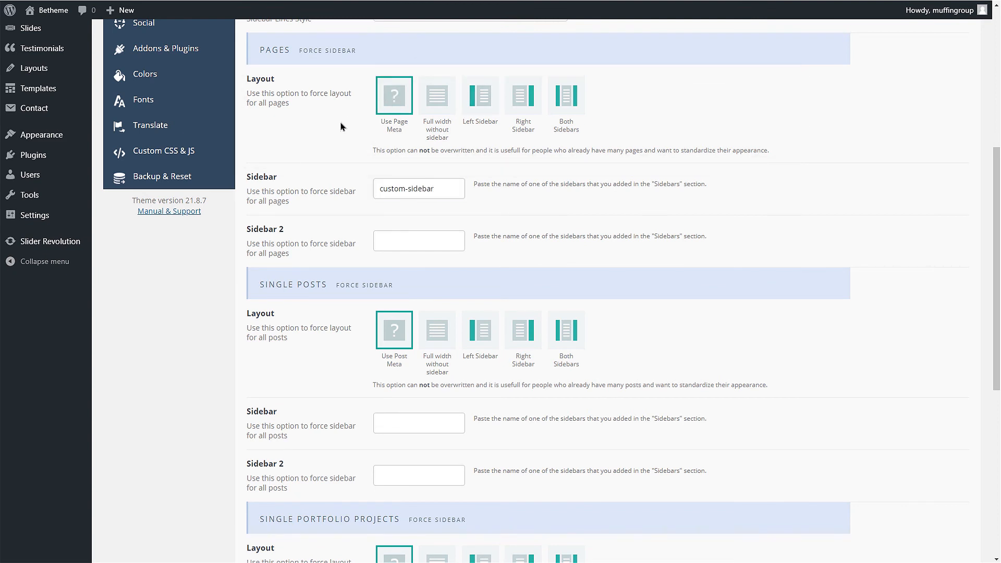
pyautogui.moveTo(330, 143)
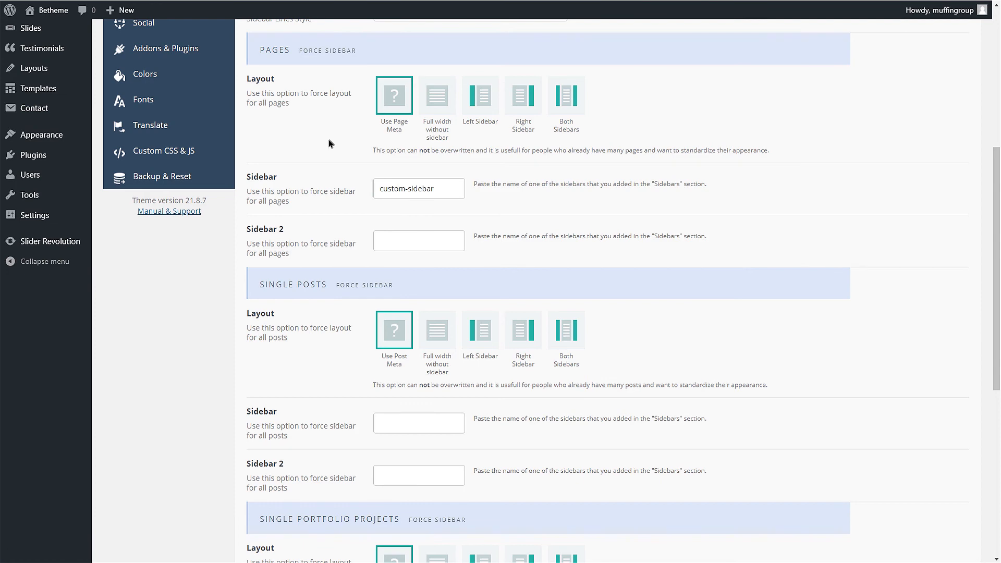
pyautogui.scroll(-3)
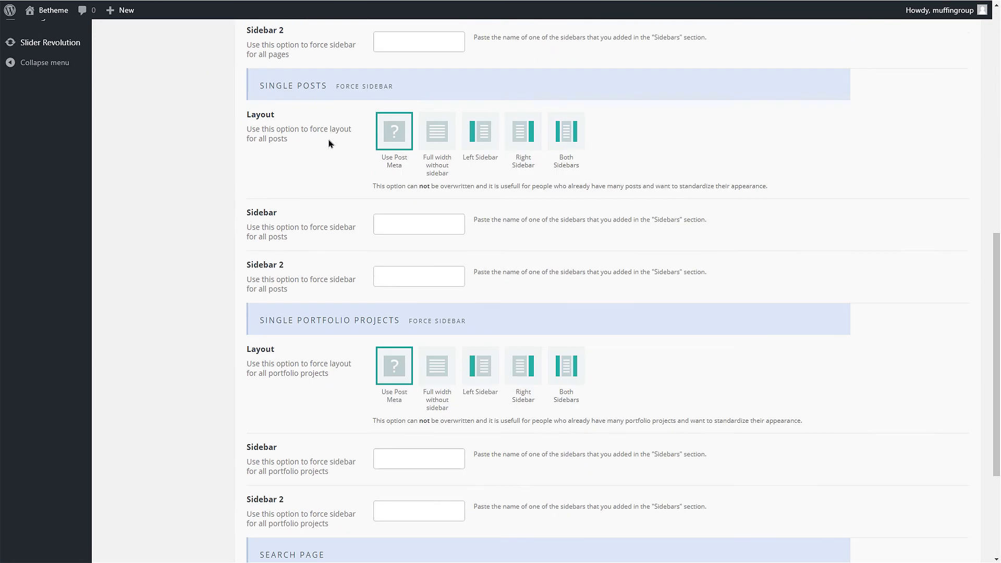
pyautogui.scroll(-3)
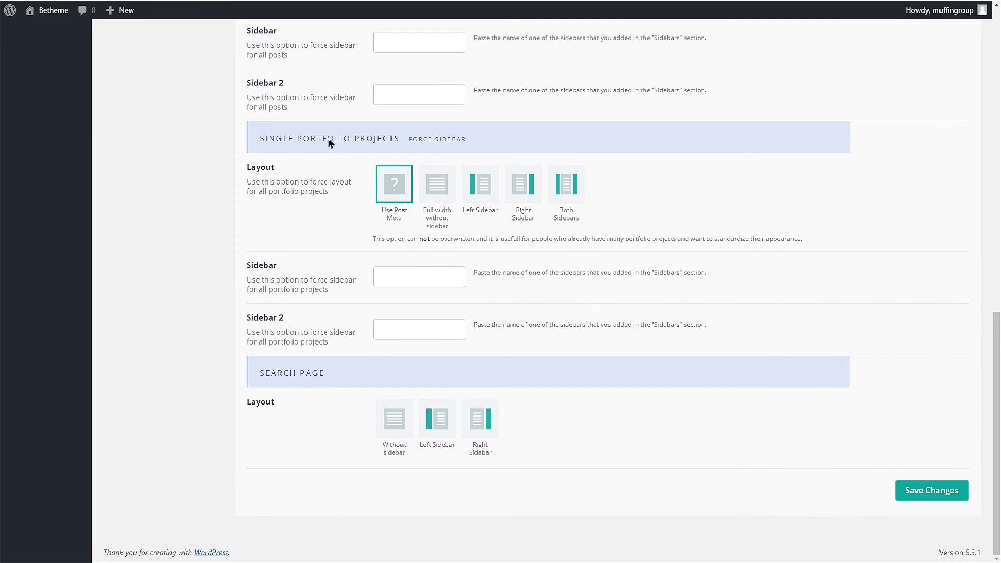